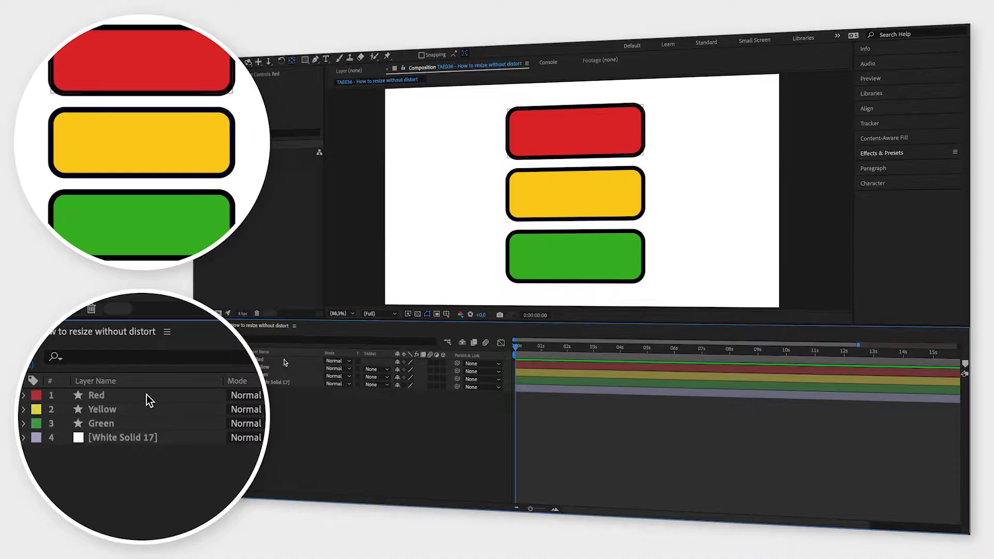
Step: Set the yellow bar's Rectangle Path size width to 1500
click(102, 409)
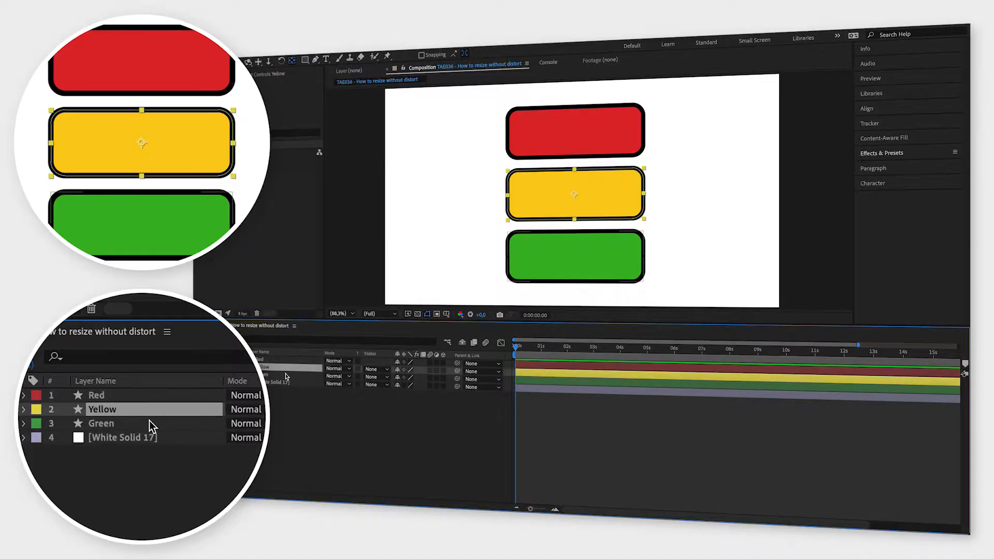
click(101, 422)
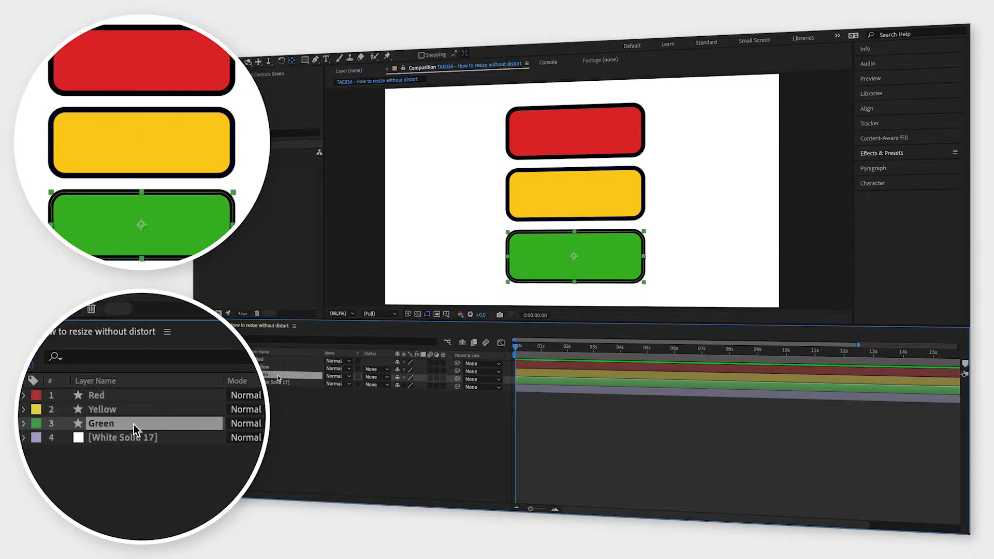
click(24, 394)
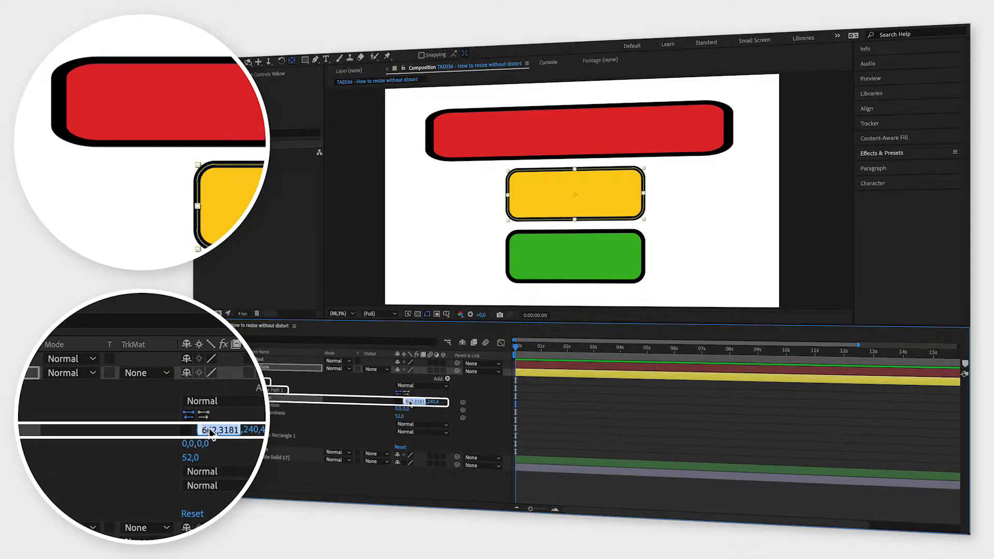
text(1500)
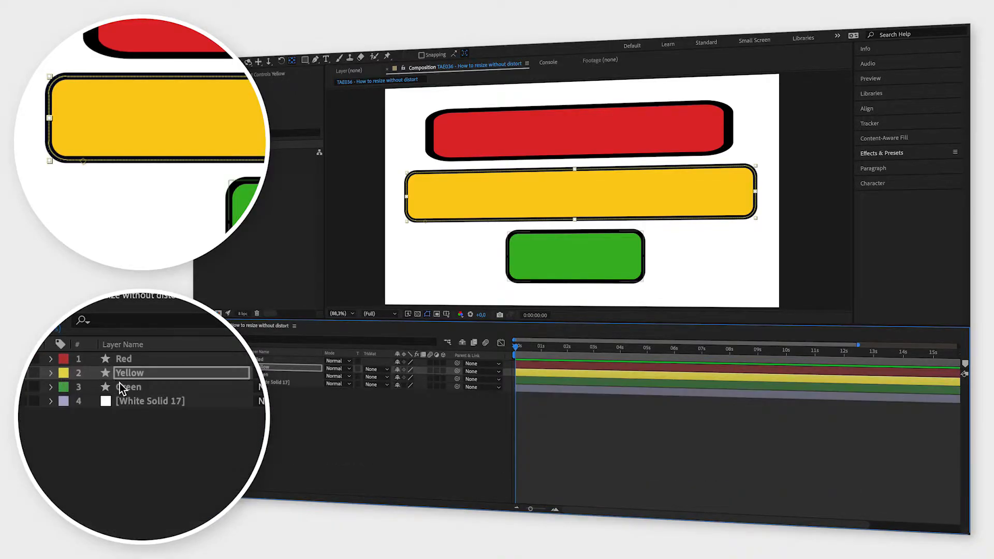
Step: Add an expression to the green rectangle's own Transform anchor point
click(51, 386)
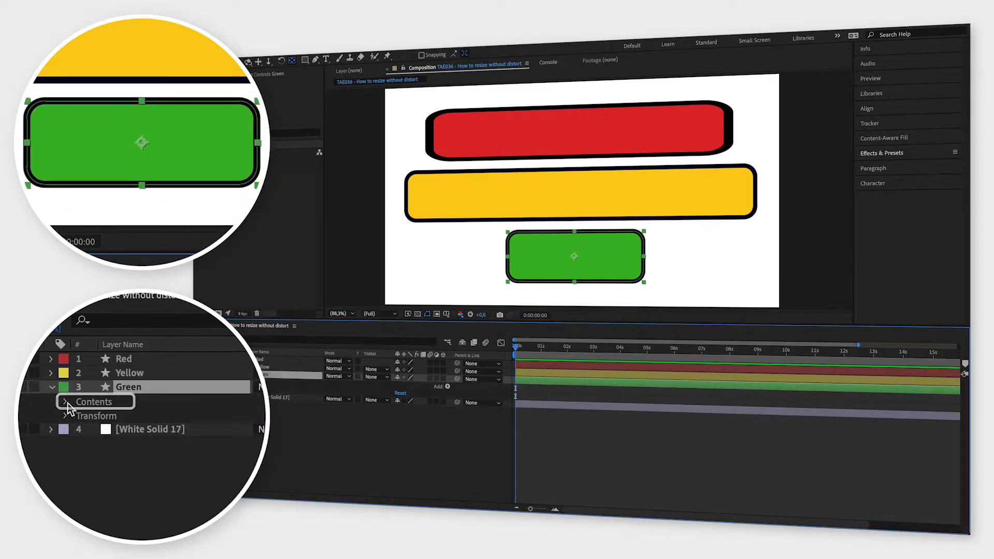
click(67, 402)
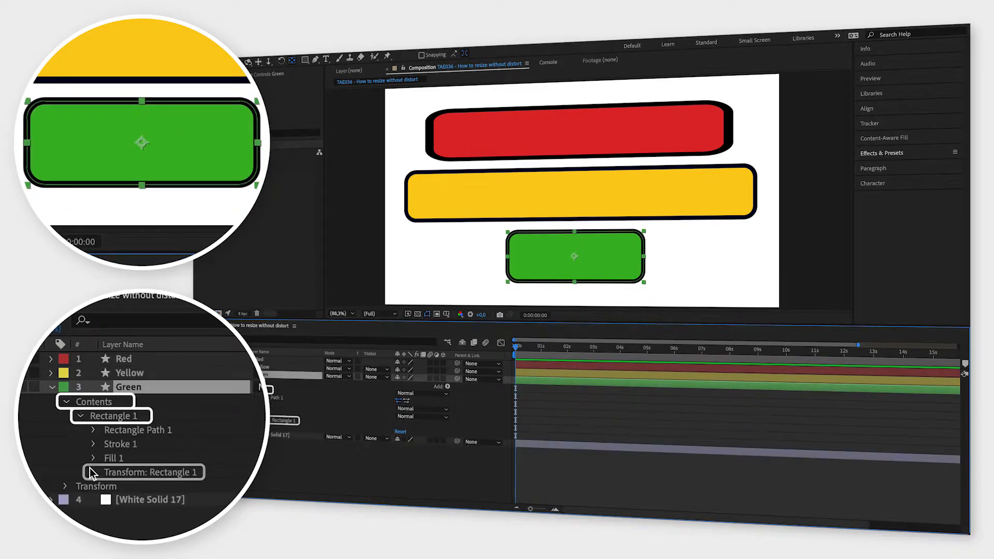
click(92, 472)
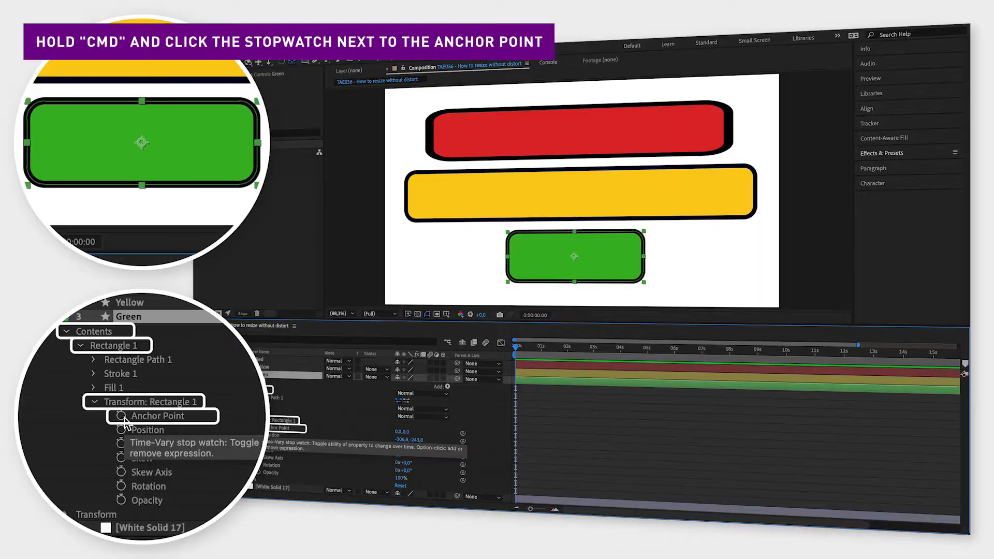
click(122, 416)
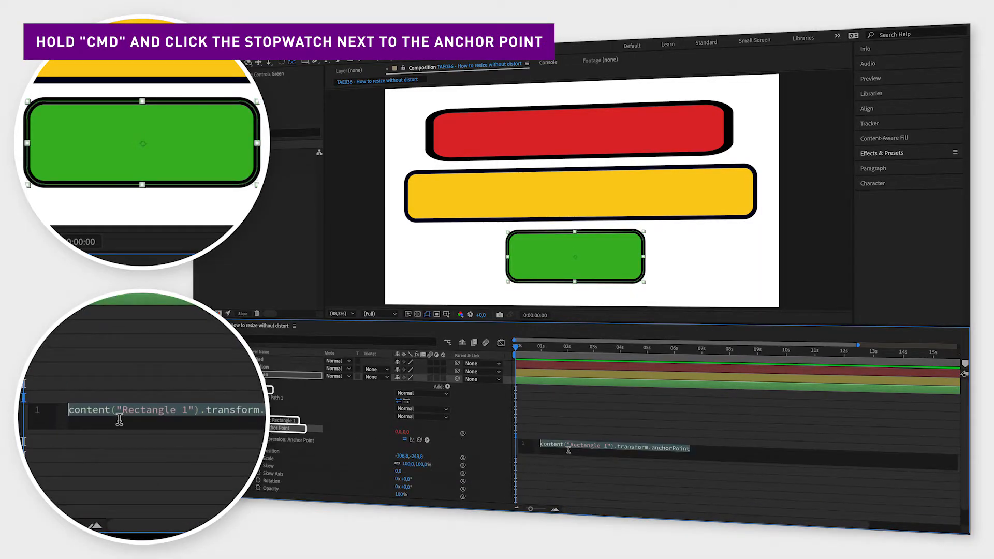
Step: Write the anchor-point expression ending [box_width/2, box_height/-2] and commit it
text([box_width/2, box_height/-2])
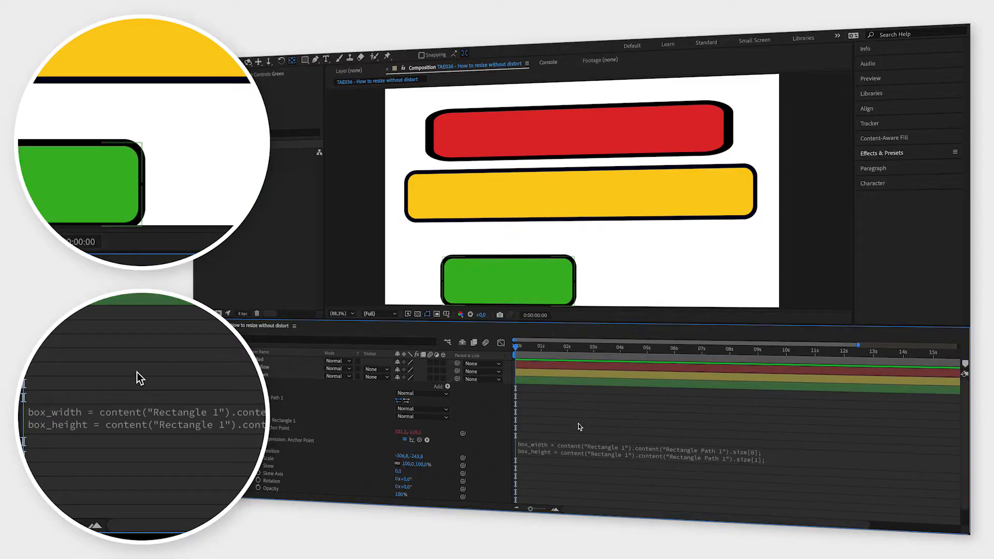
click(507, 281)
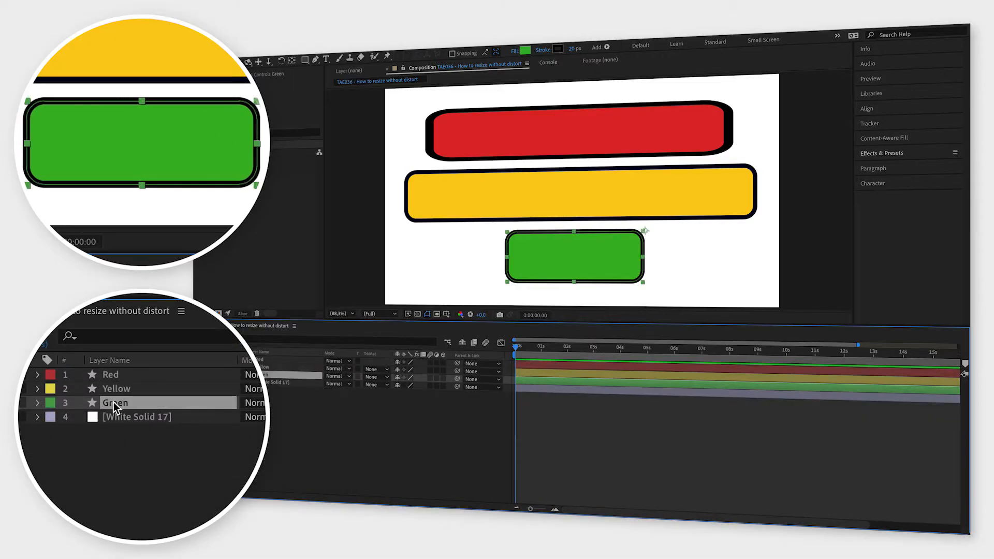
Step: Duplicate the green bar and align both copies on their right edges
key(ctrl+d)
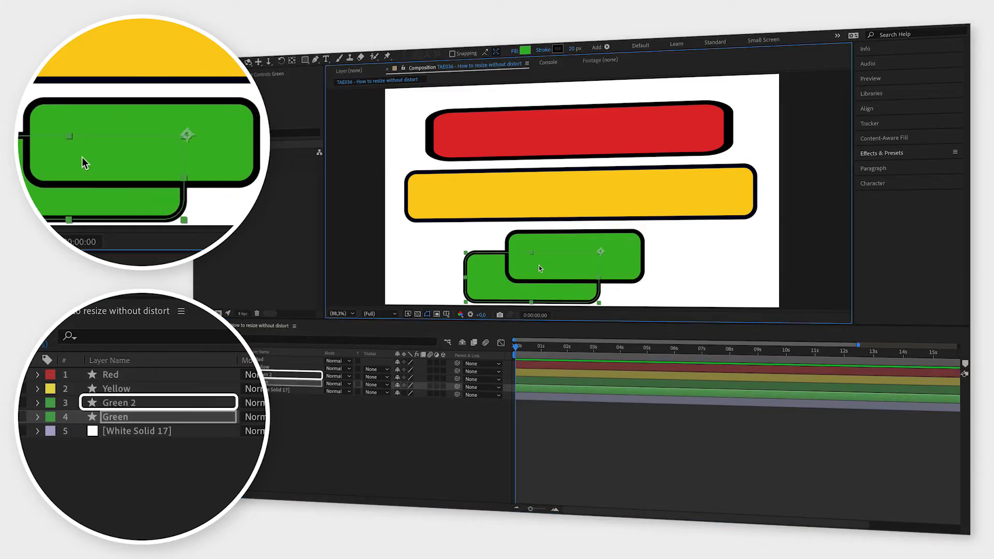
click(868, 109)
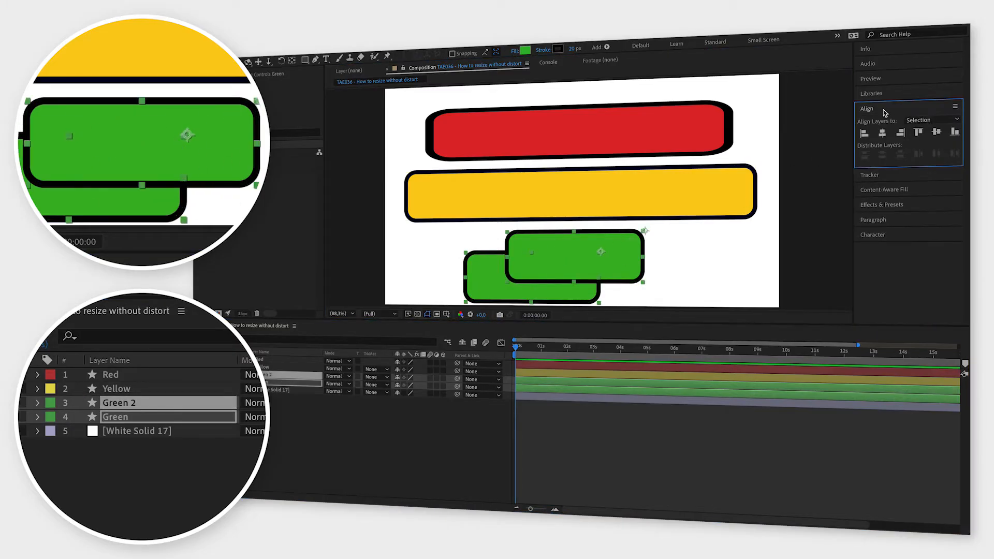
click(899, 132)
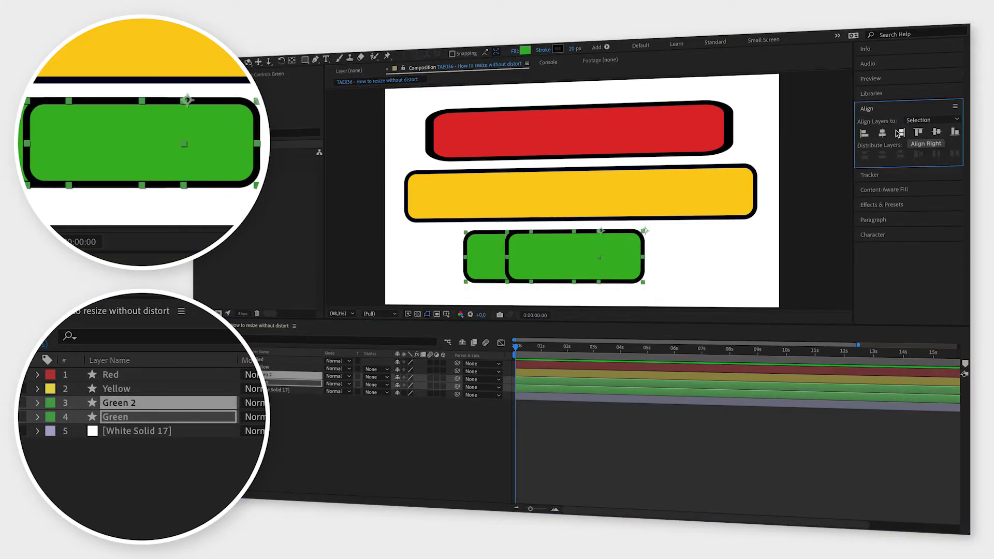